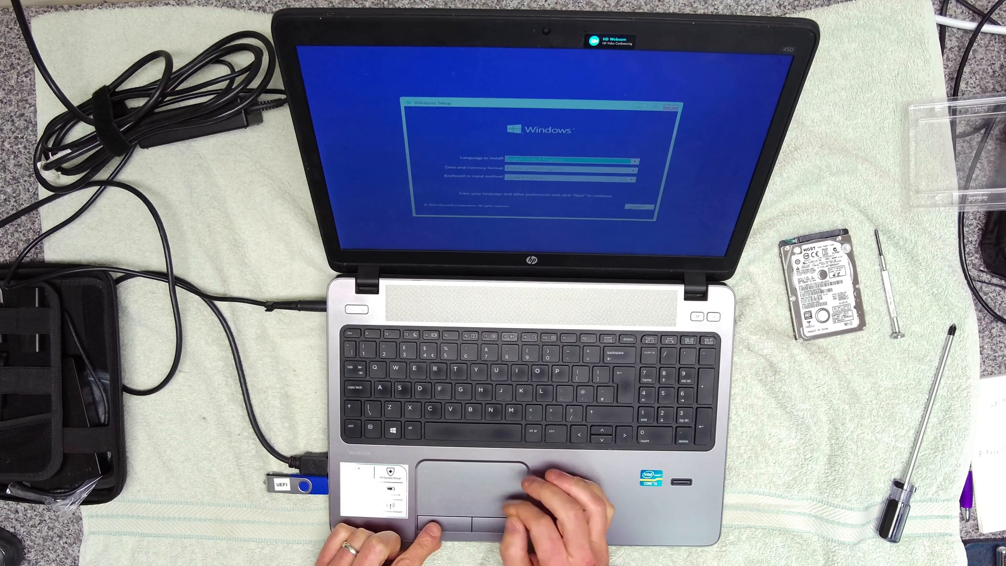
# Accept the default language, time and keyboard settings and start the Windows 10 installation
pyautogui.click(637, 207)
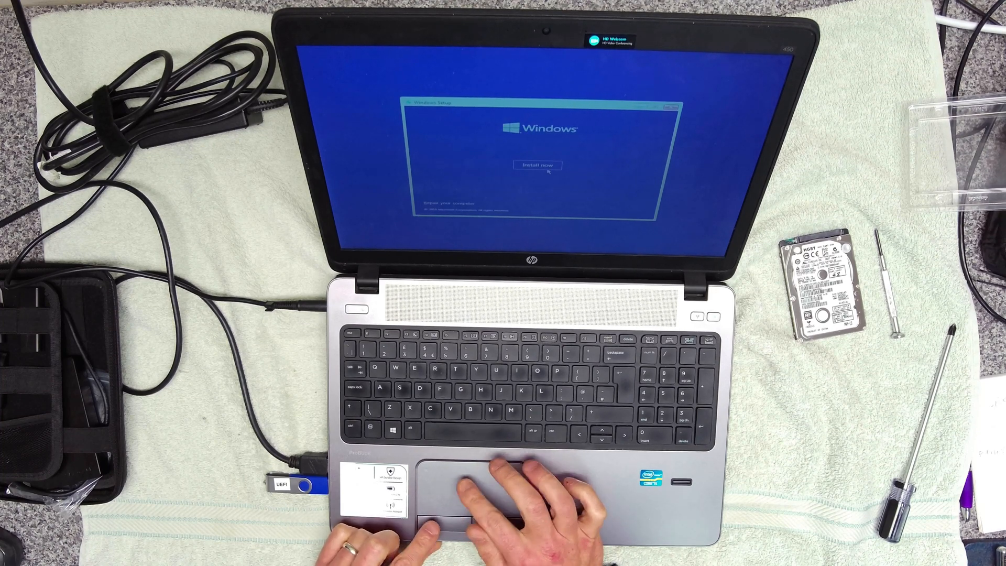
pyautogui.click(536, 165)
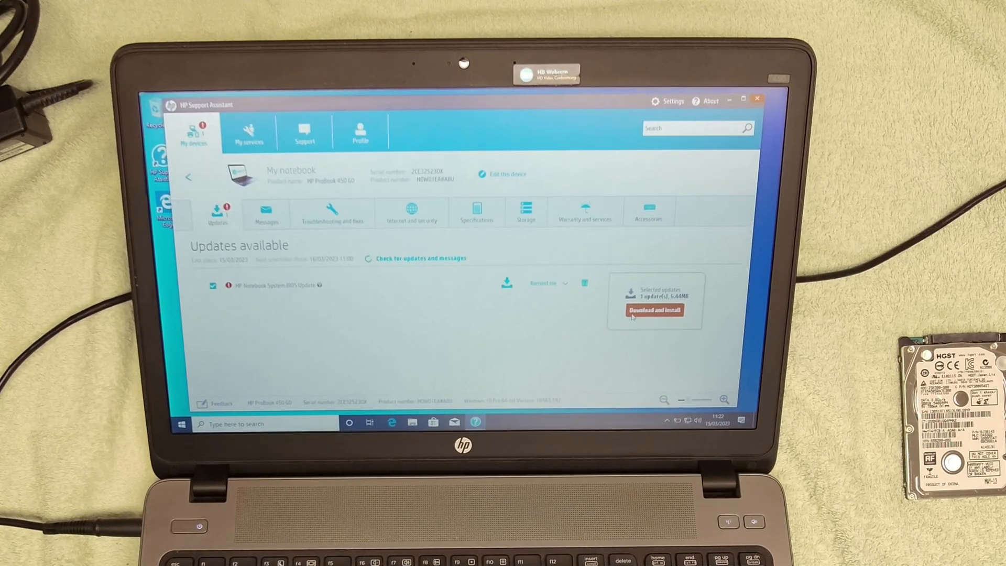
# Download the System BIOS update, accept its licence and extract it to the default folder
pyautogui.click(654, 311)
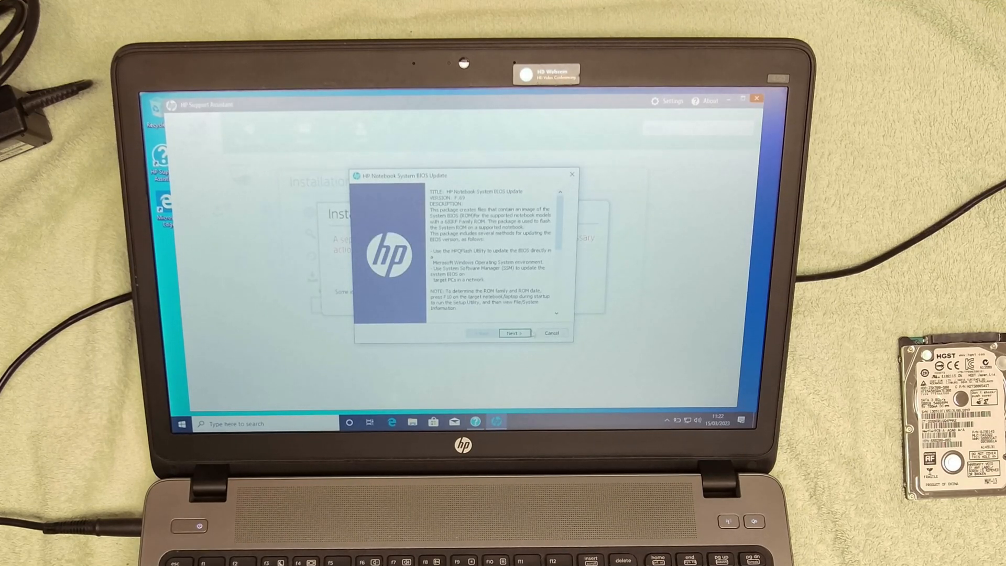
pyautogui.click(514, 333)
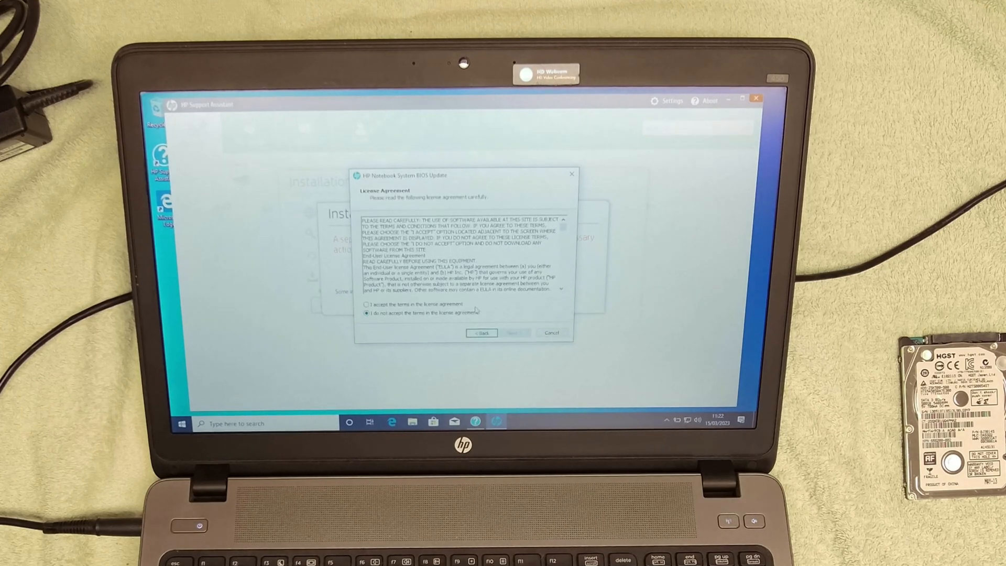
pyautogui.click(367, 304)
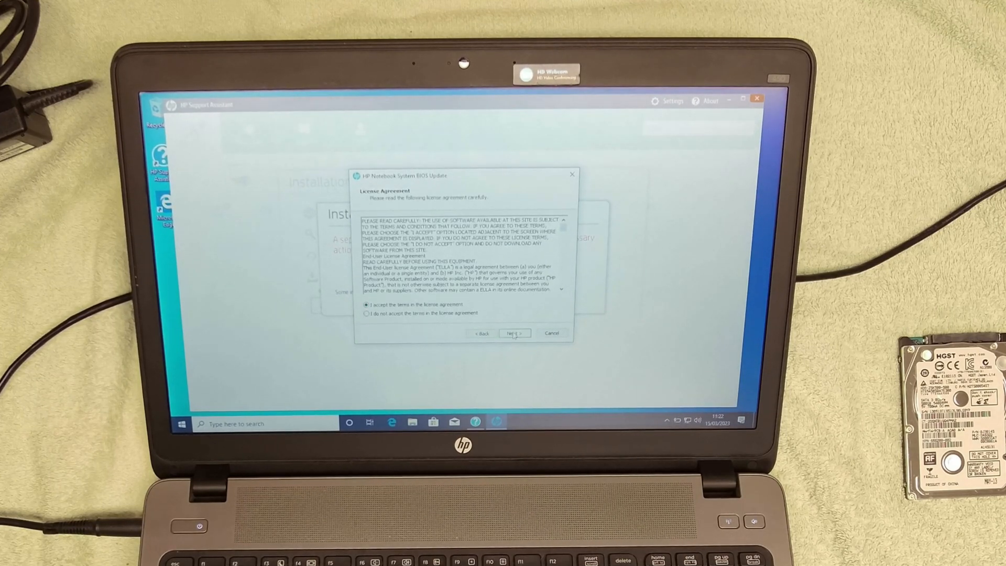
pyautogui.click(513, 333)
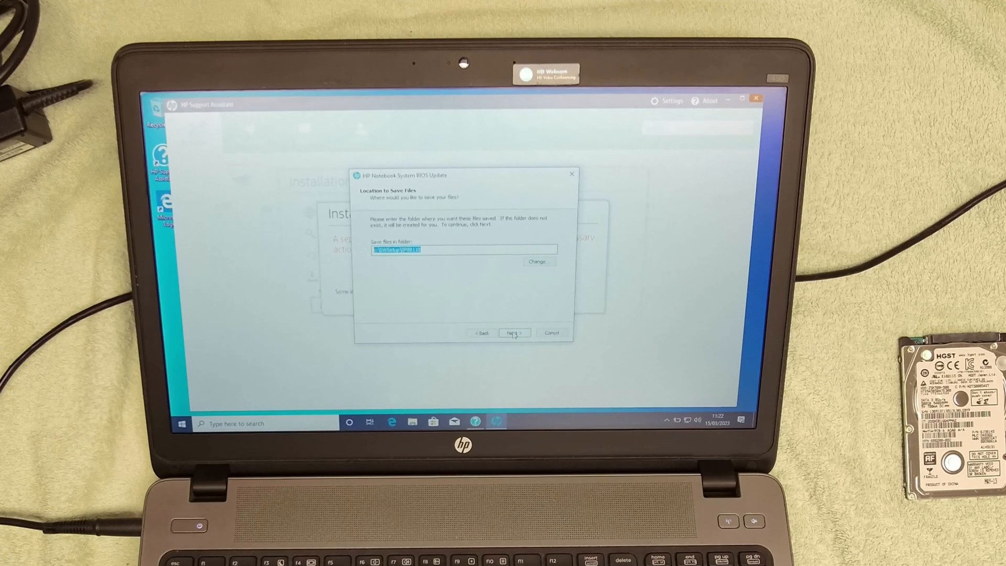
pyautogui.click(512, 333)
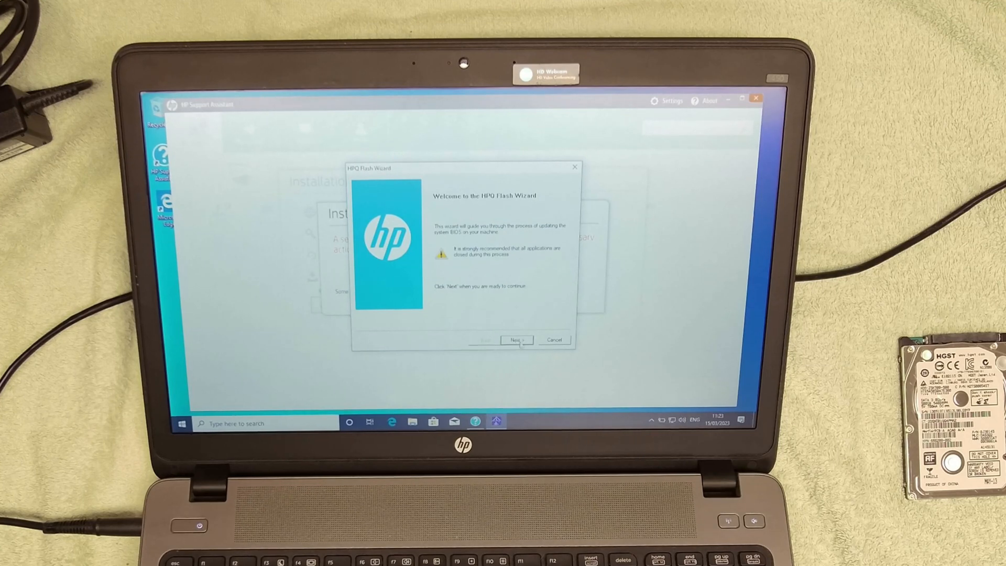
# Flash the newer system BIOS onto this computer with the HPQ Flash Wizard
pyautogui.click(514, 339)
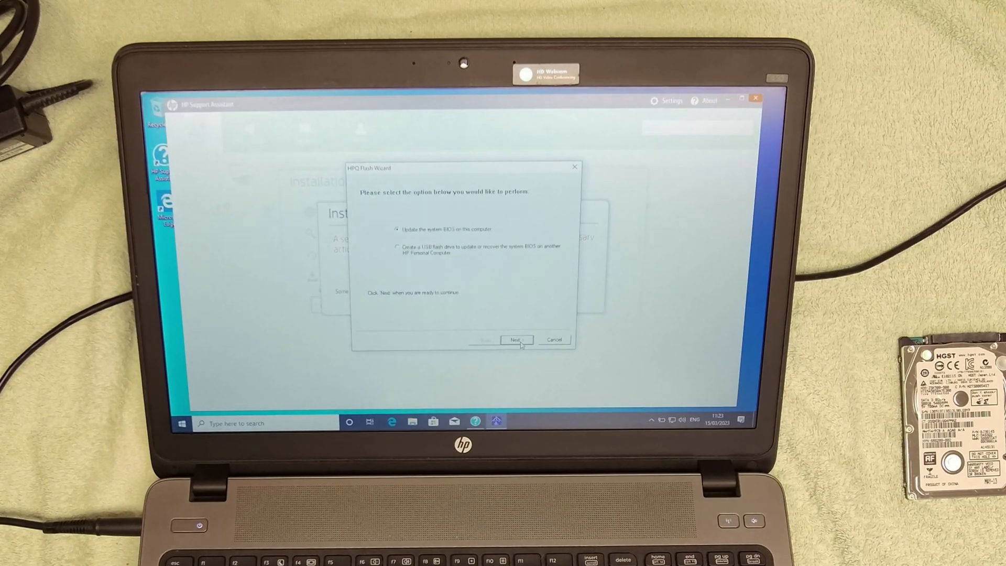
pyautogui.click(515, 339)
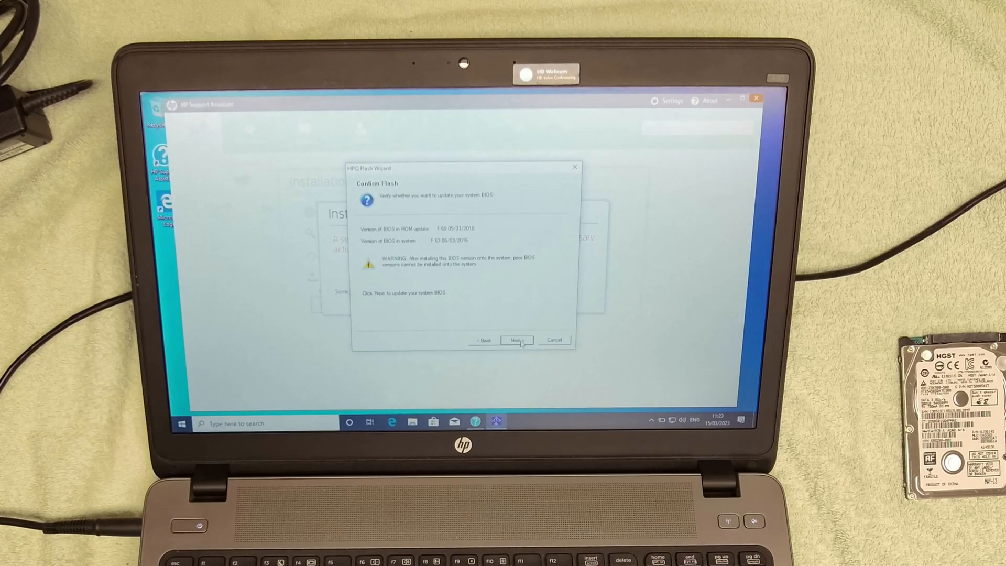
pyautogui.click(515, 340)
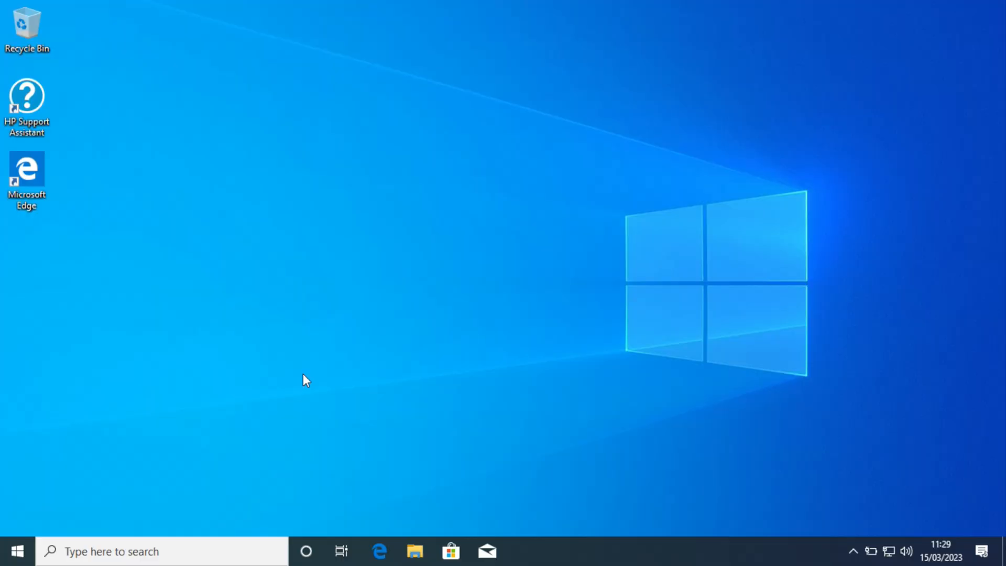
pyautogui.moveTo(227, 550)
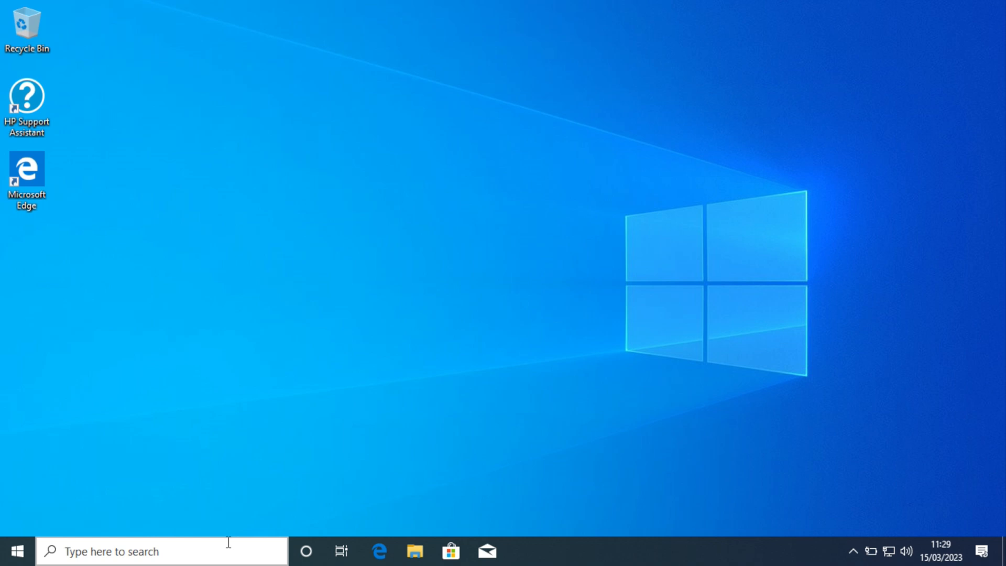
pyautogui.moveTo(140, 279)
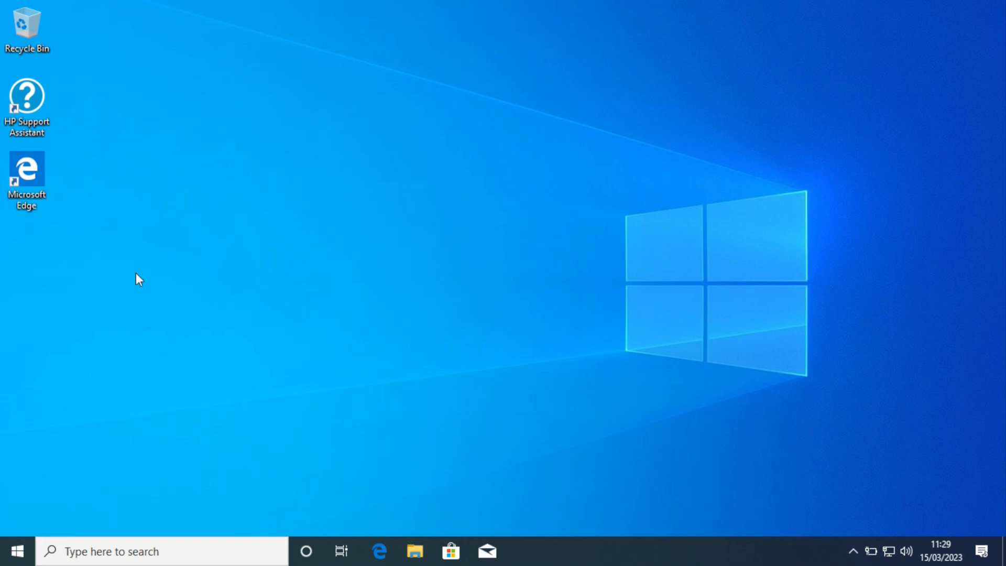
# Add This PC, Network and user-folder desktop icons, then open This PC's properties
pyautogui.rightClick(139, 278)
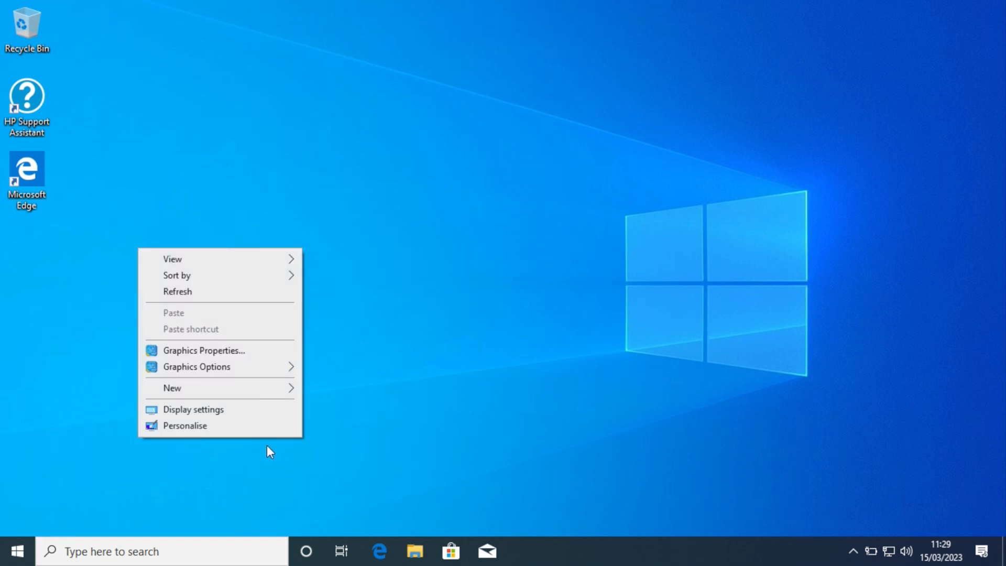
pyautogui.click(193, 409)
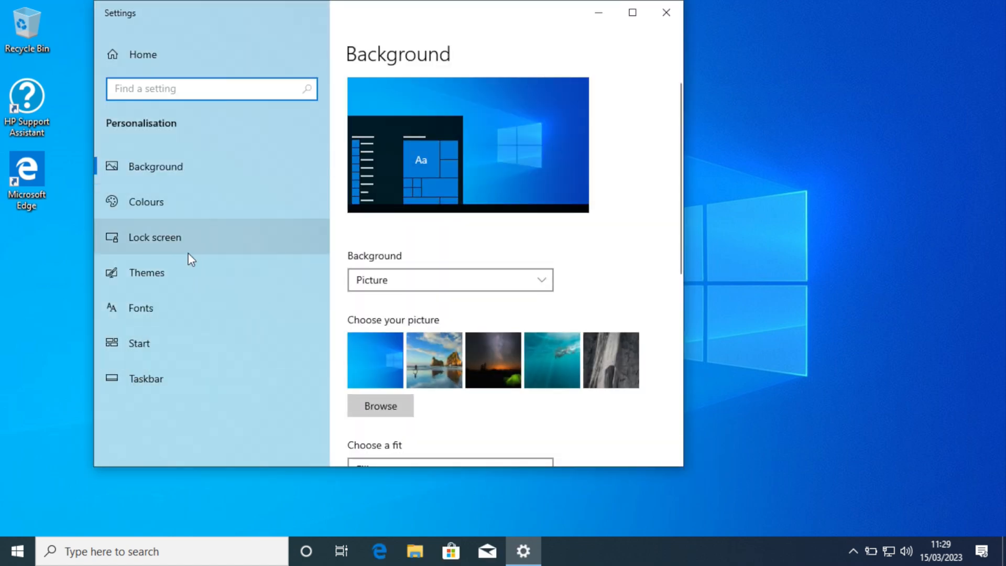
pyautogui.click(665, 12)
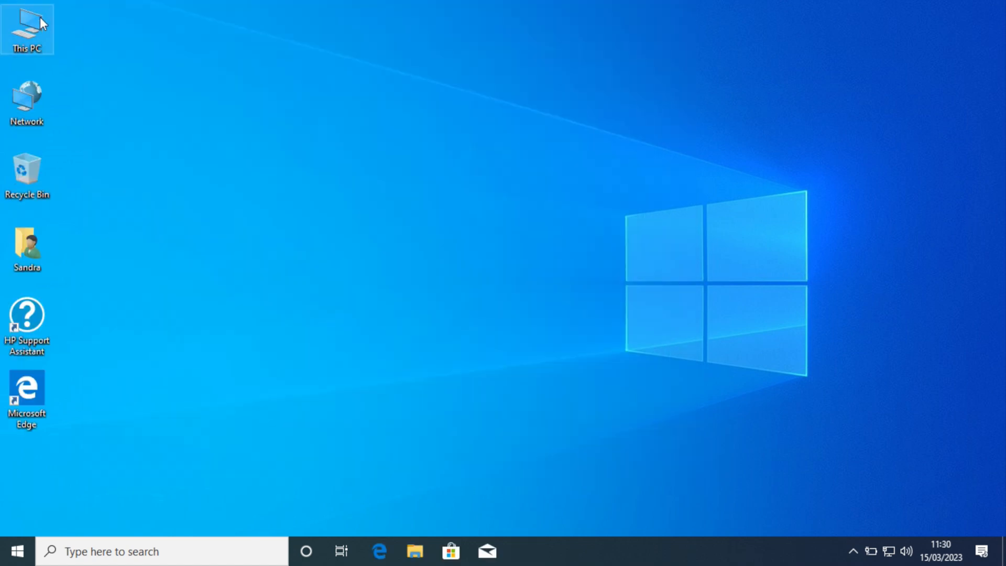
pyautogui.rightClick(27, 174)
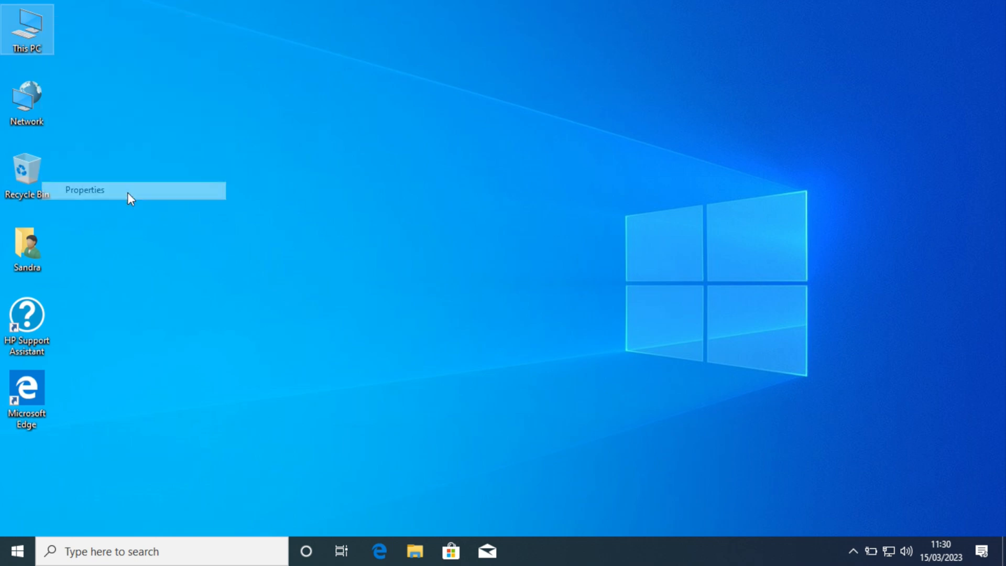
pyautogui.click(83, 189)
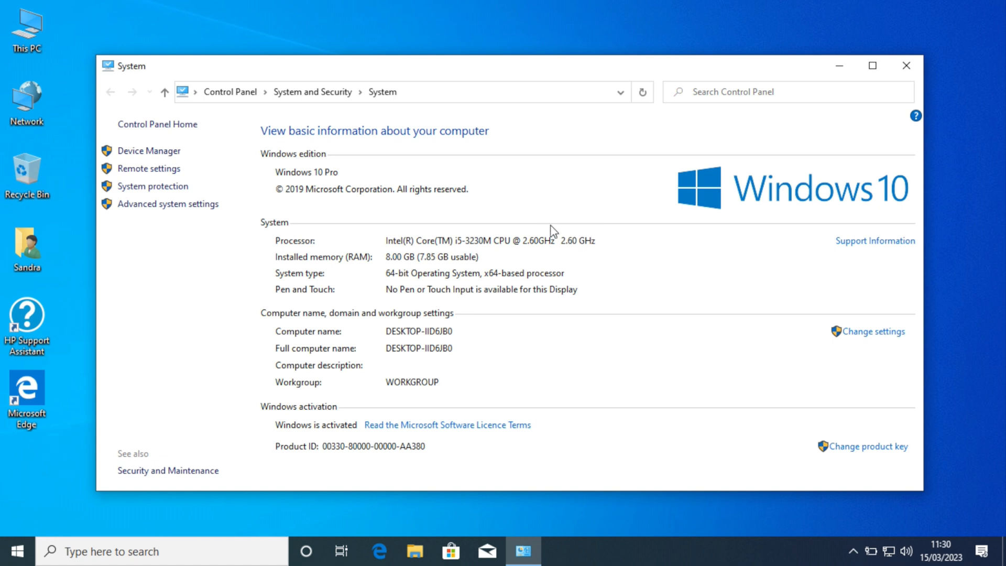
pyautogui.moveTo(574, 264)
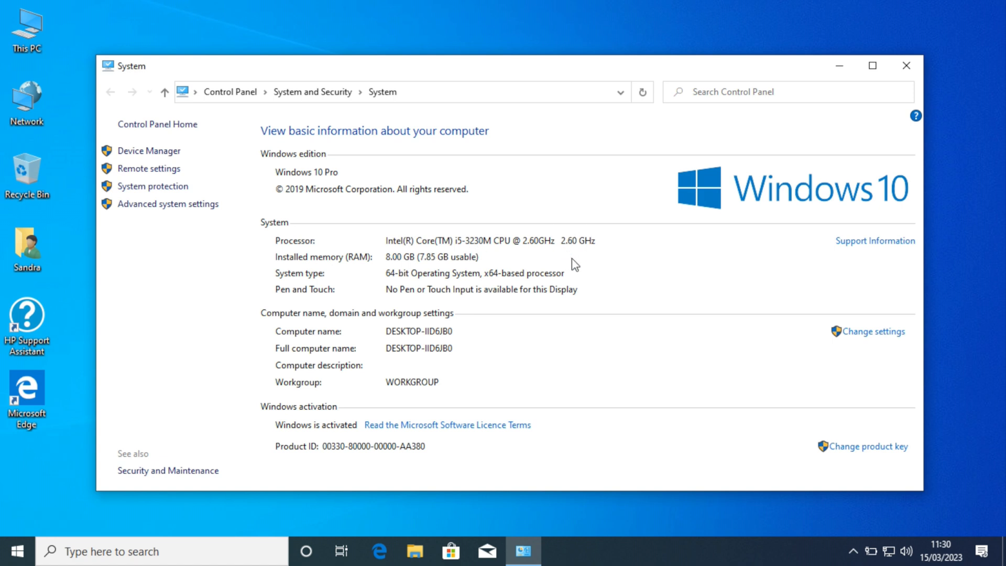
pyautogui.moveTo(396, 268)
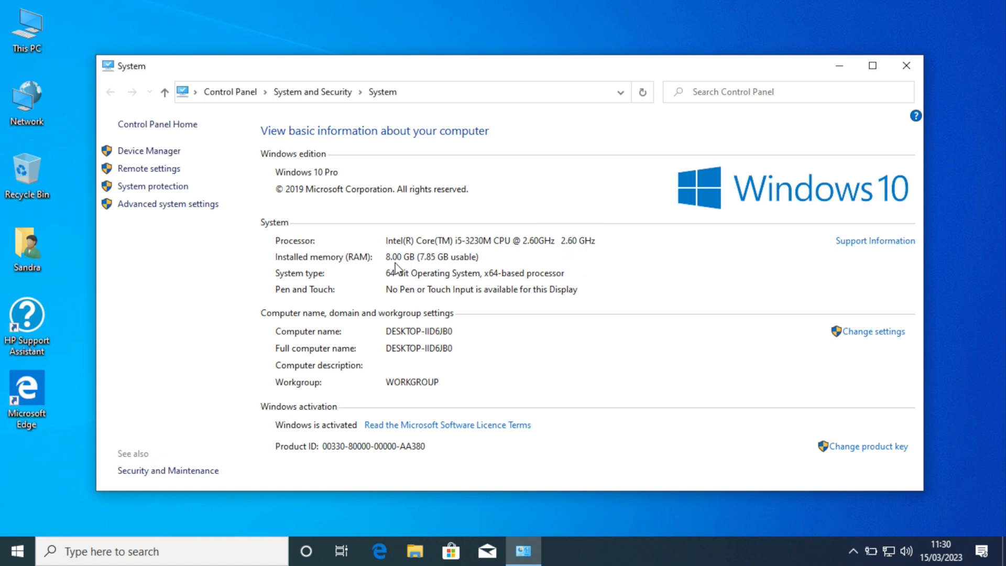
pyautogui.moveTo(504, 356)
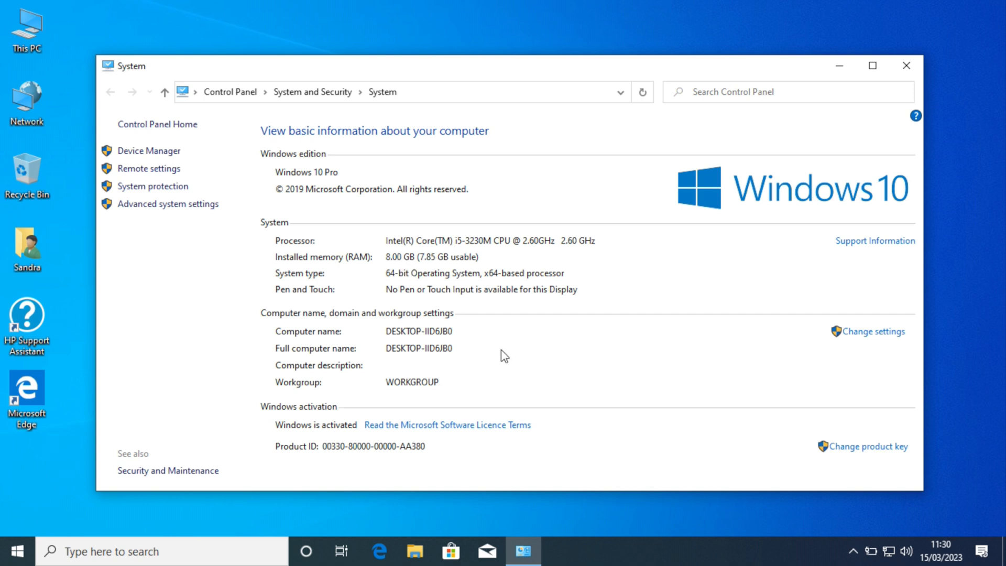
pyautogui.moveTo(158, 121)
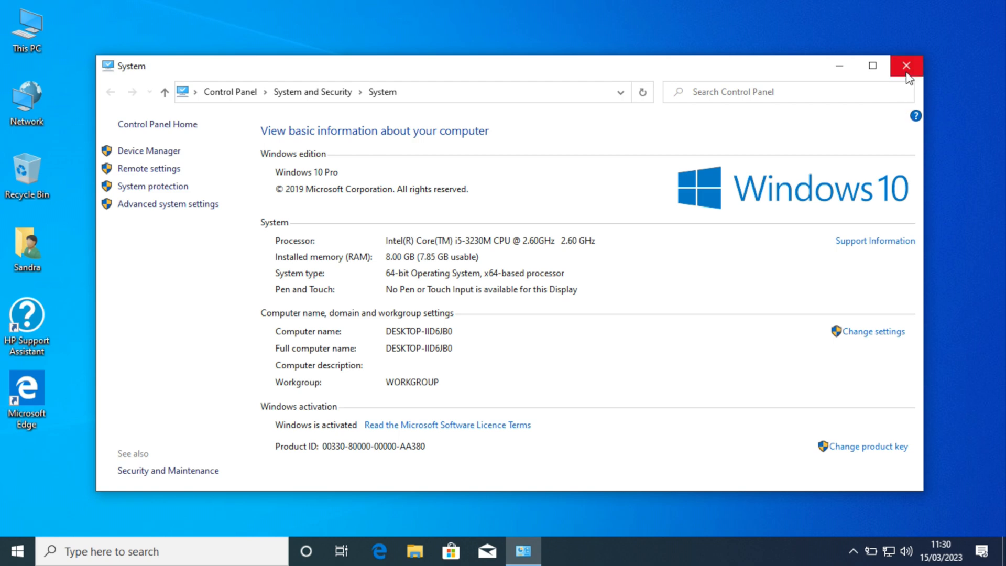
pyautogui.moveTo(148, 151)
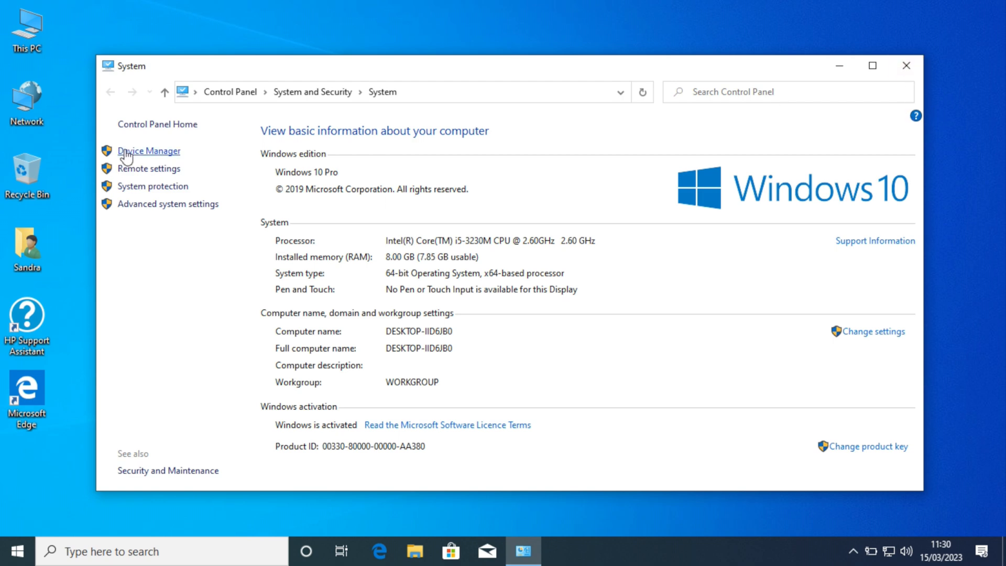
# Review the hardware list in Device Manager, then close it and the System window
pyautogui.click(149, 151)
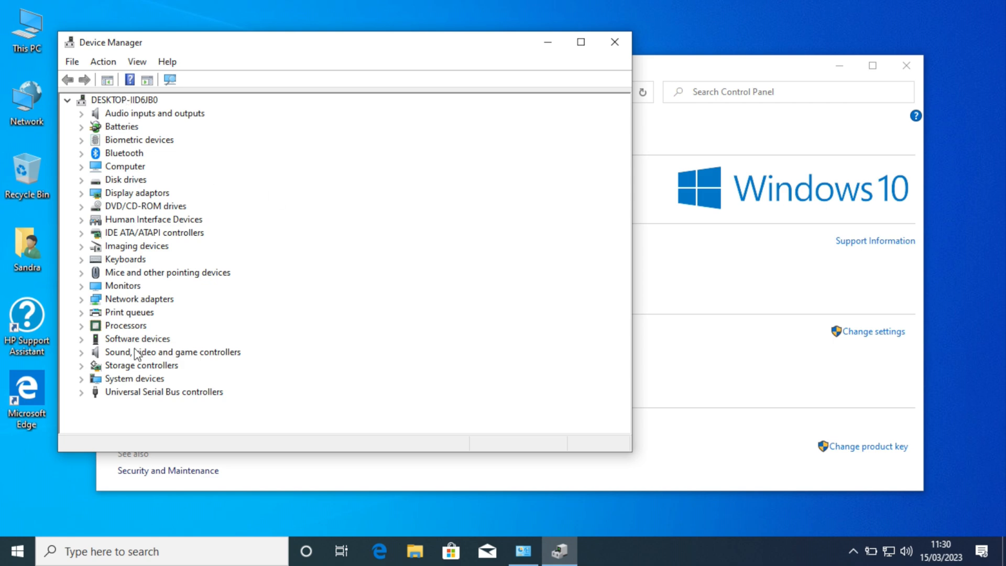
pyautogui.click(614, 42)
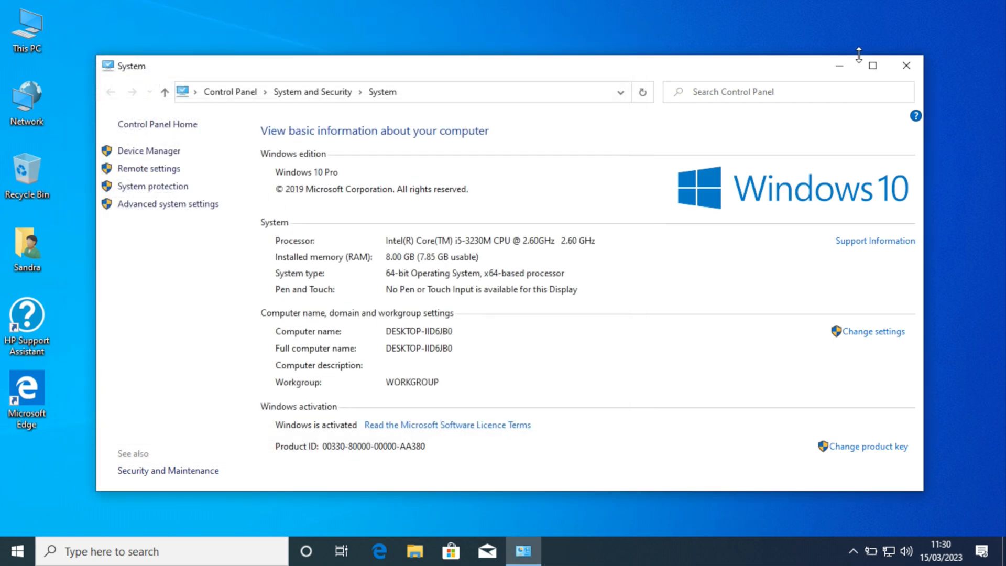
pyautogui.click(905, 65)
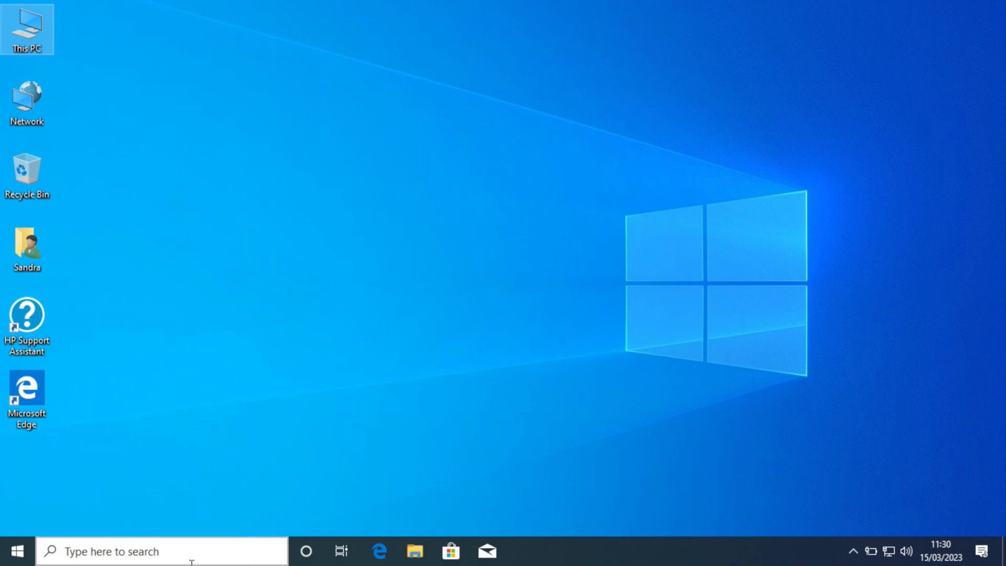
# Search 'windows update', confirm the PC is up to date, then return to Settings home
pyautogui.write('windows')
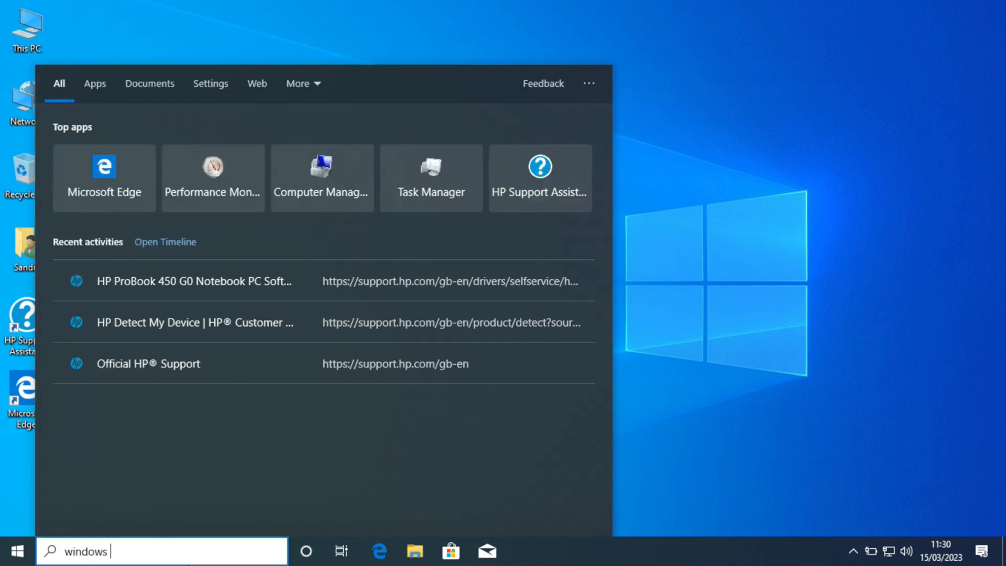
pyautogui.write('update')
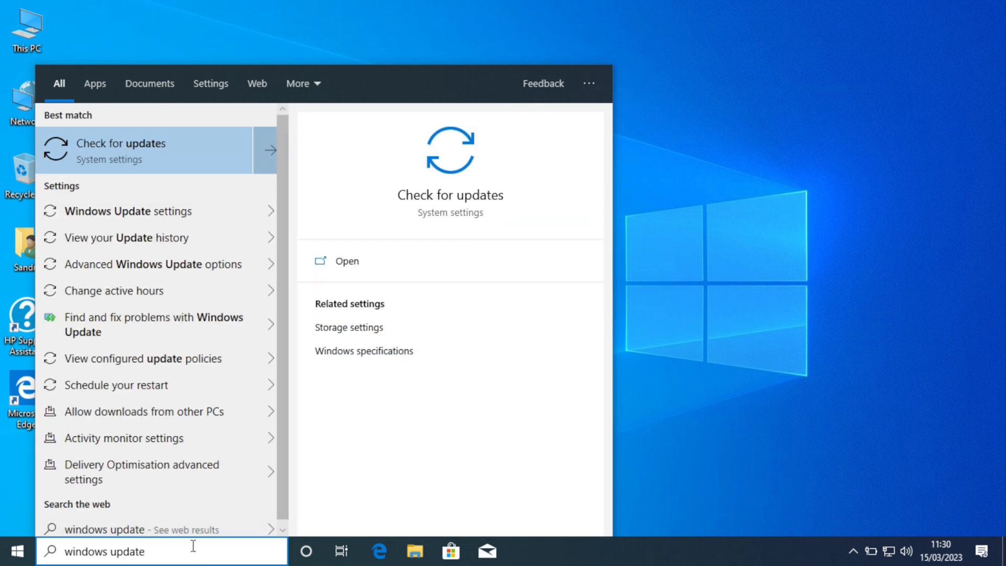
pyautogui.click(122, 151)
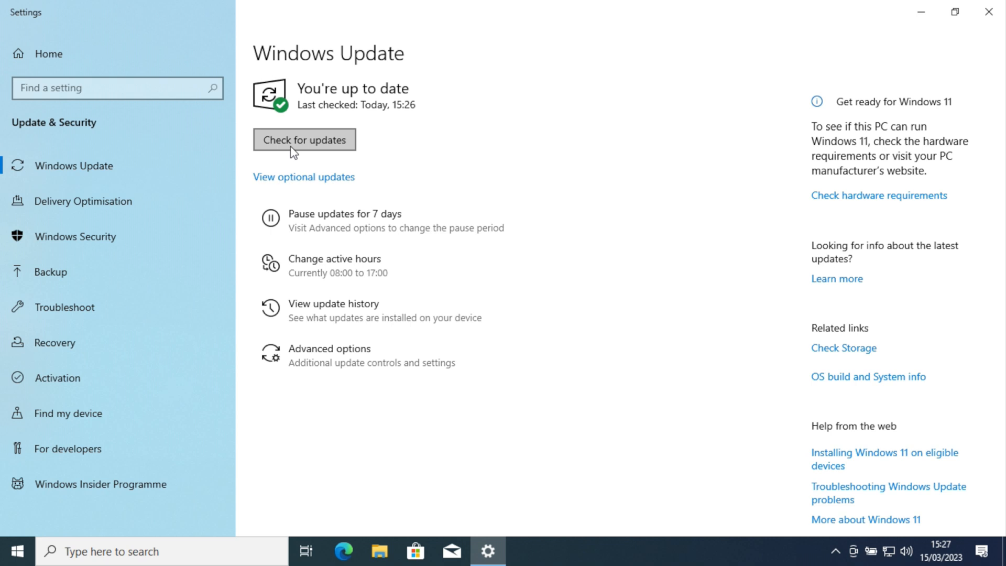
pyautogui.moveTo(82, 48)
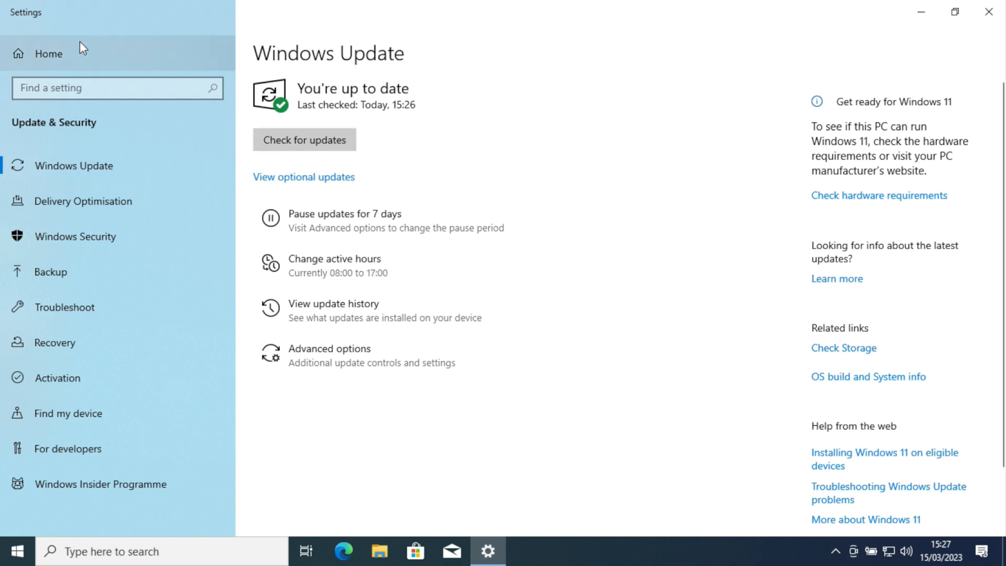
pyautogui.click(48, 53)
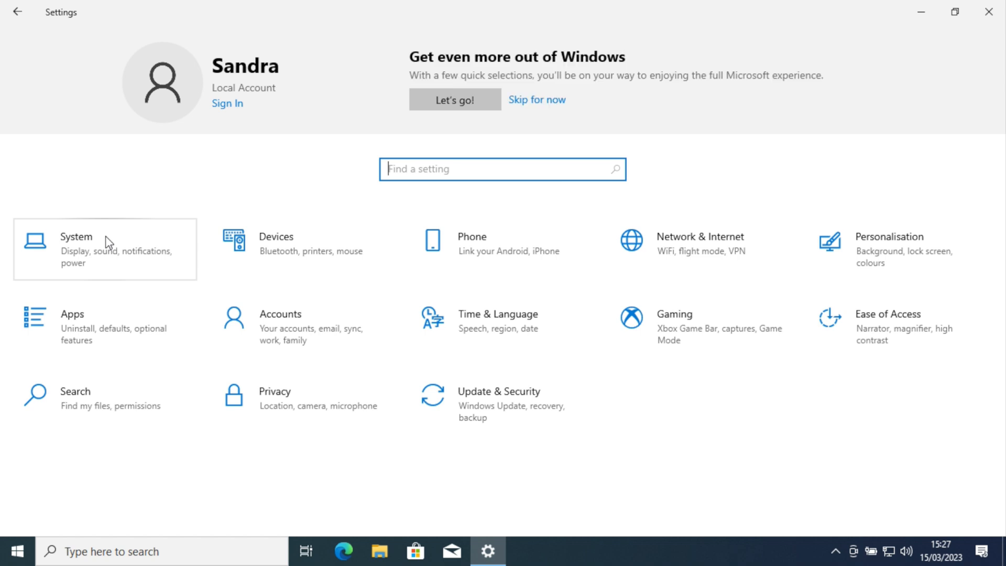
# Browse System > About and review the device and Windows 10 Pro 22H2 specifications
pyautogui.click(76, 249)
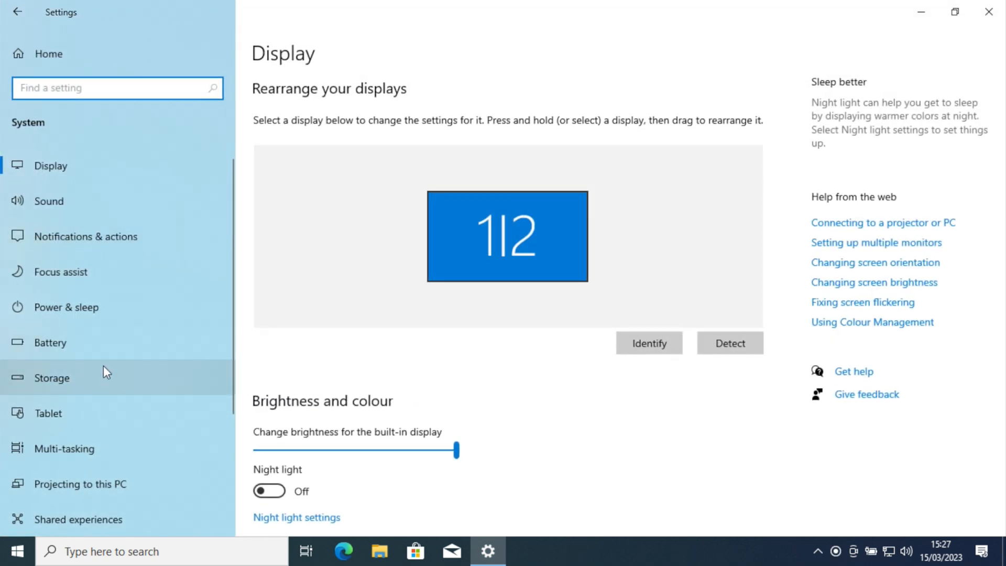
pyautogui.scroll(-3)
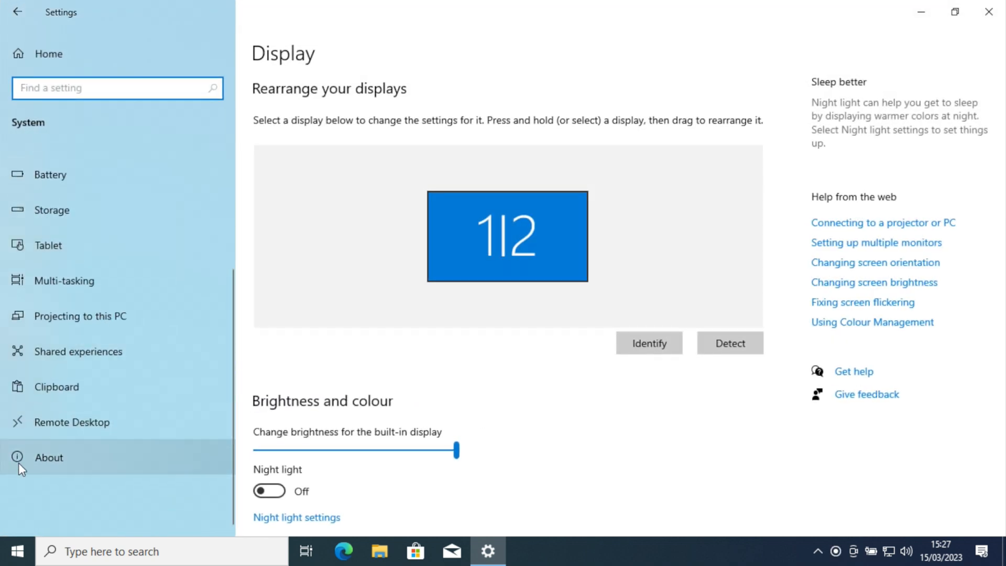
pyautogui.click(48, 457)
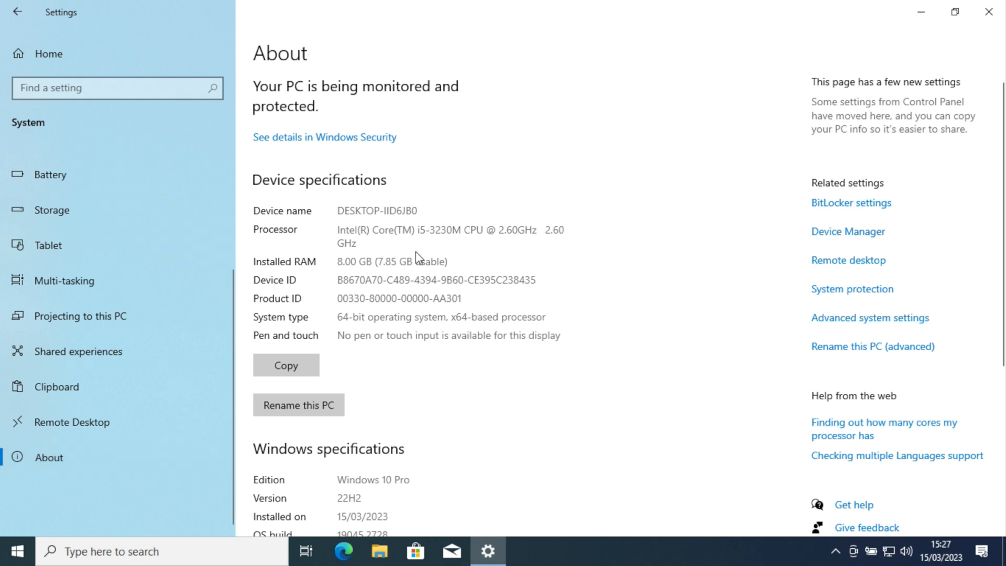
pyautogui.scroll(-3)
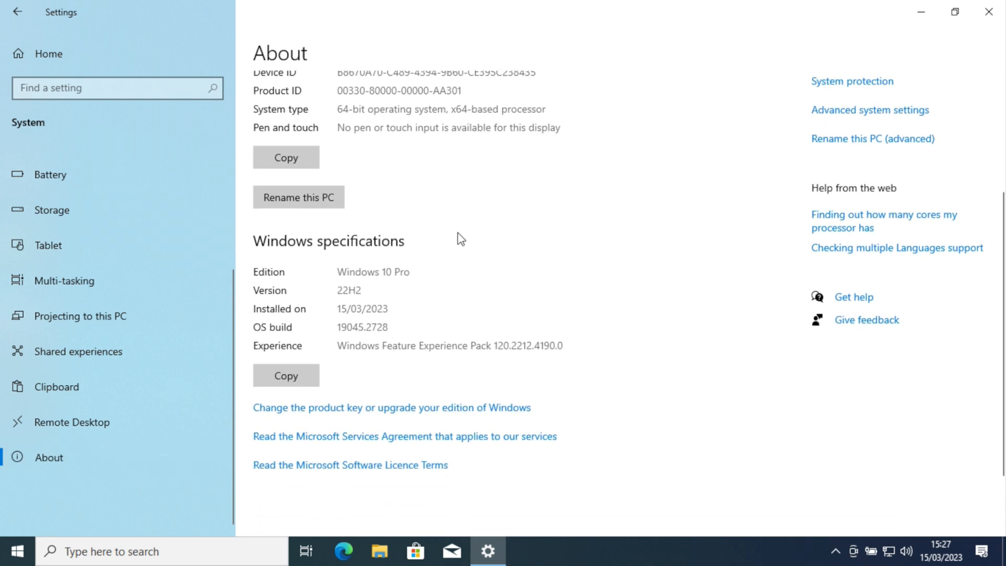
pyautogui.moveTo(340, 274)
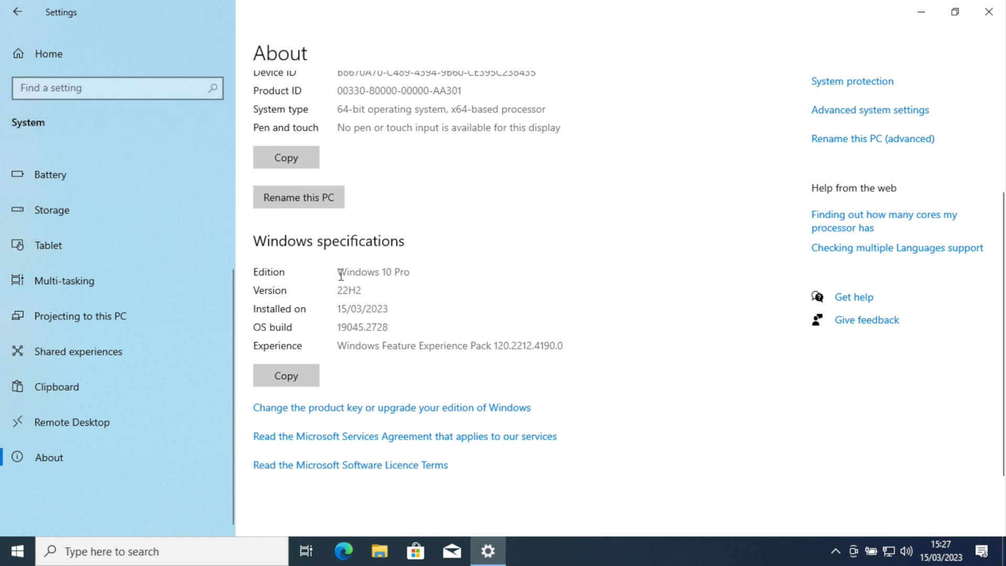
pyautogui.moveTo(540, 315)
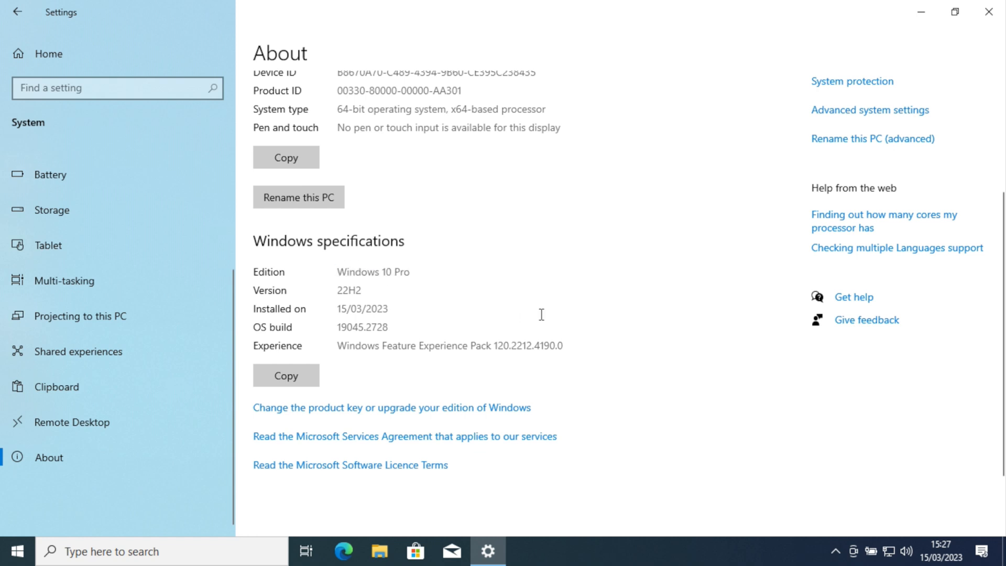
pyautogui.scroll(3)
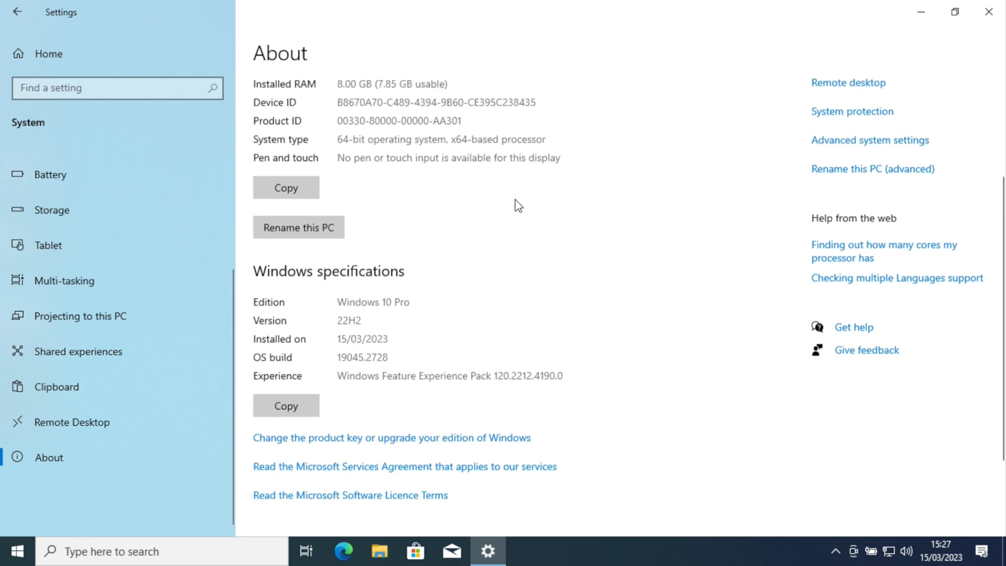
pyautogui.scroll(3)
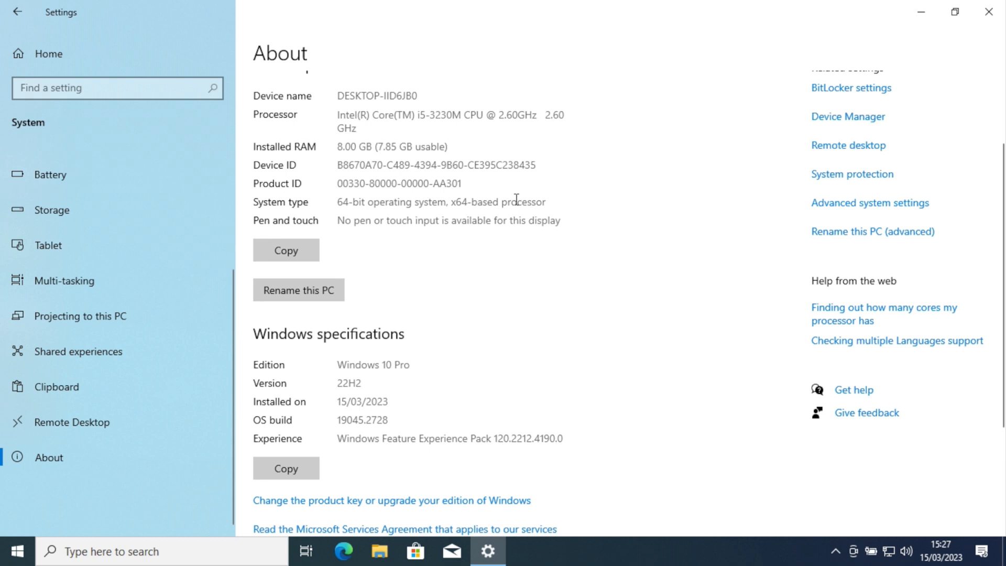
pyautogui.scroll(-3)
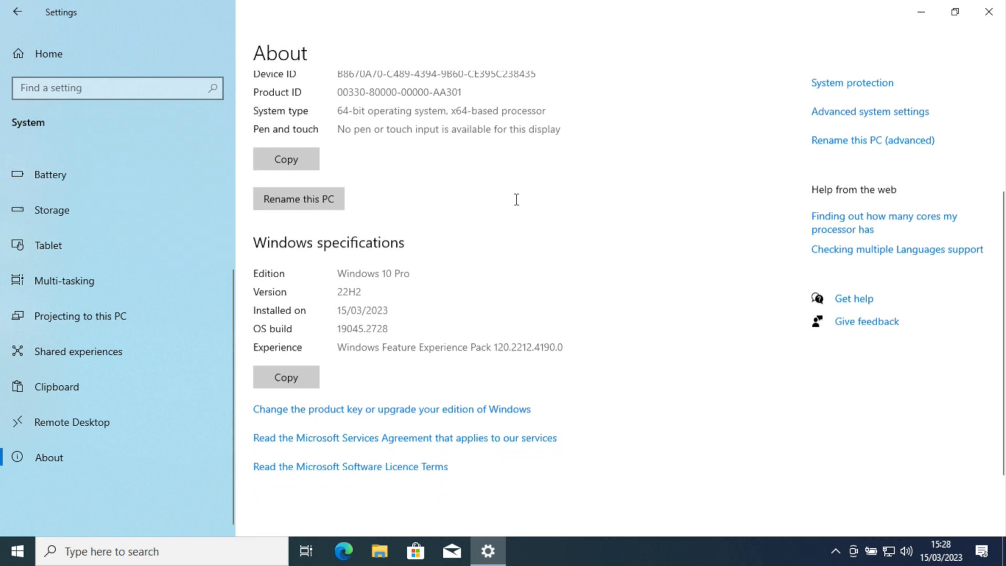
pyautogui.scroll(3)
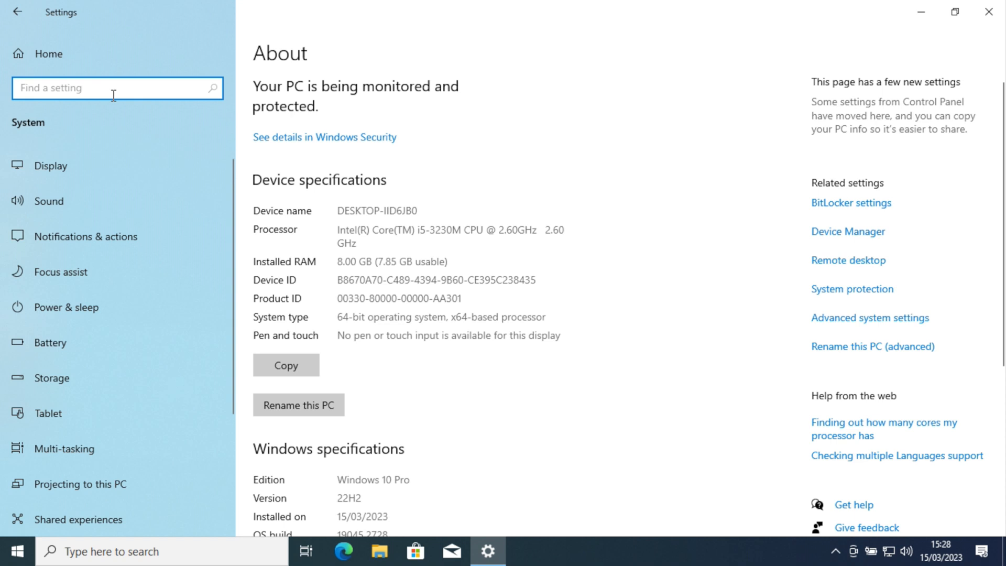
# Find Activation via 'activat', confirm the digital licence, and close Settings
pyautogui.write('activat')
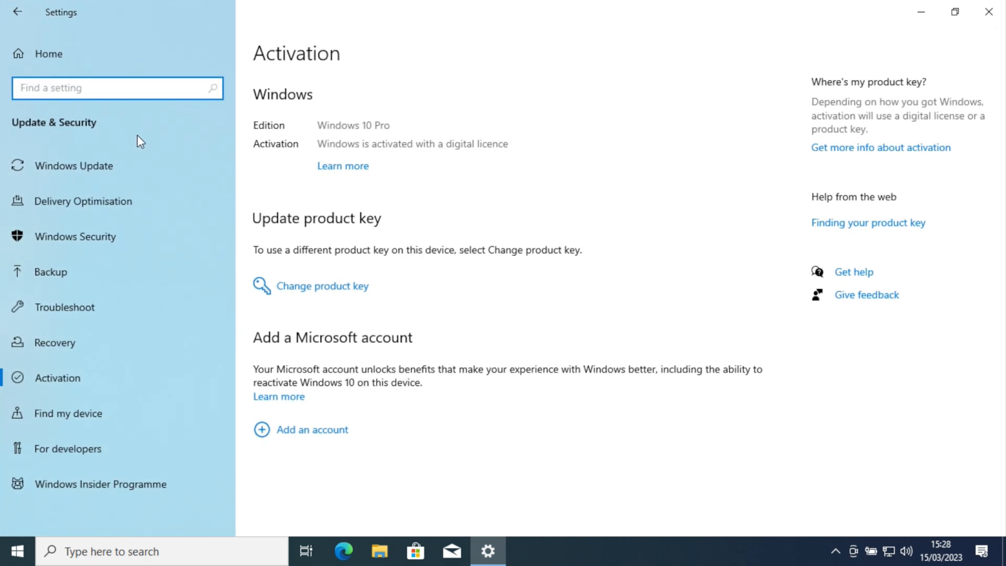
pyautogui.moveTo(542, 197)
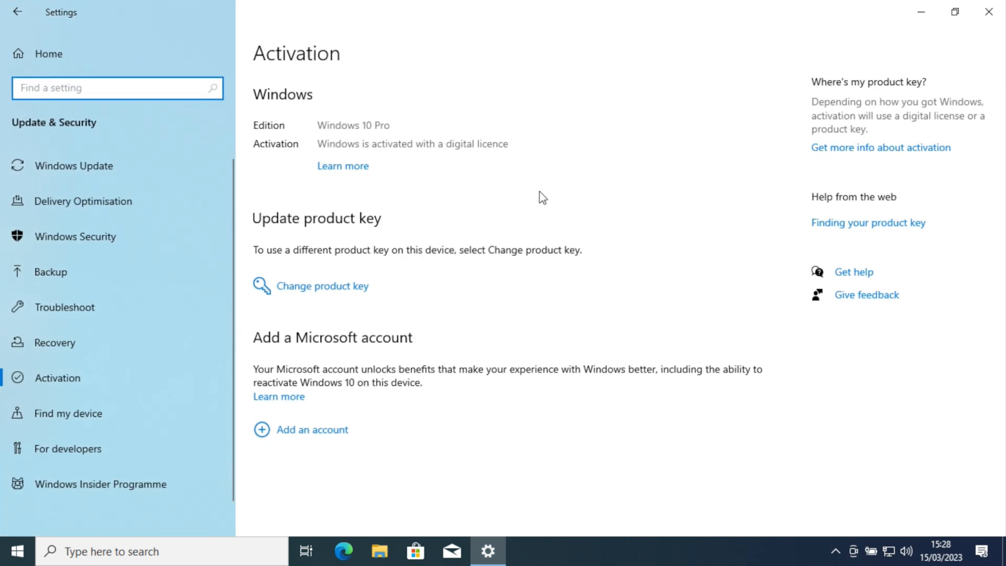
pyautogui.moveTo(410, 211)
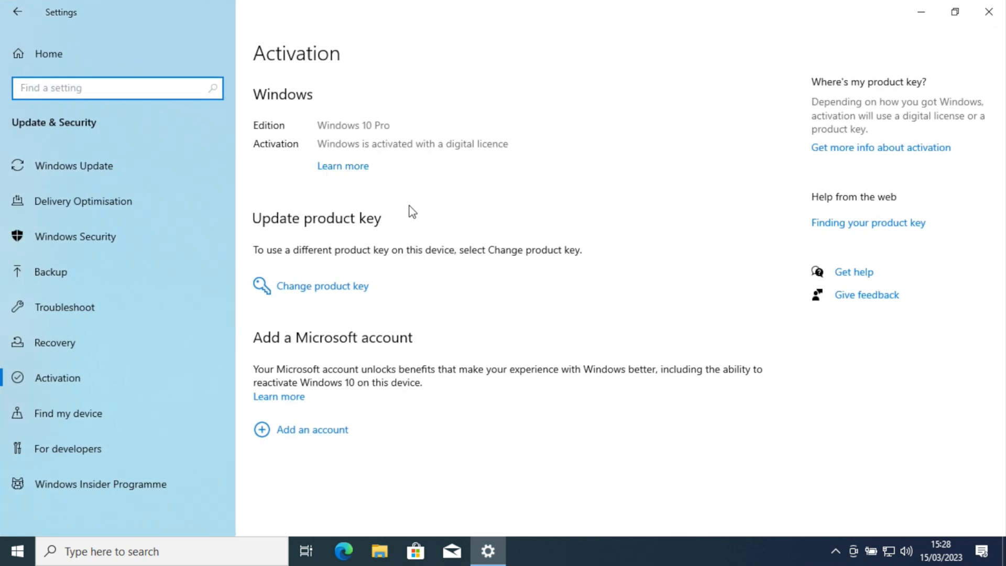
pyautogui.moveTo(988, 12)
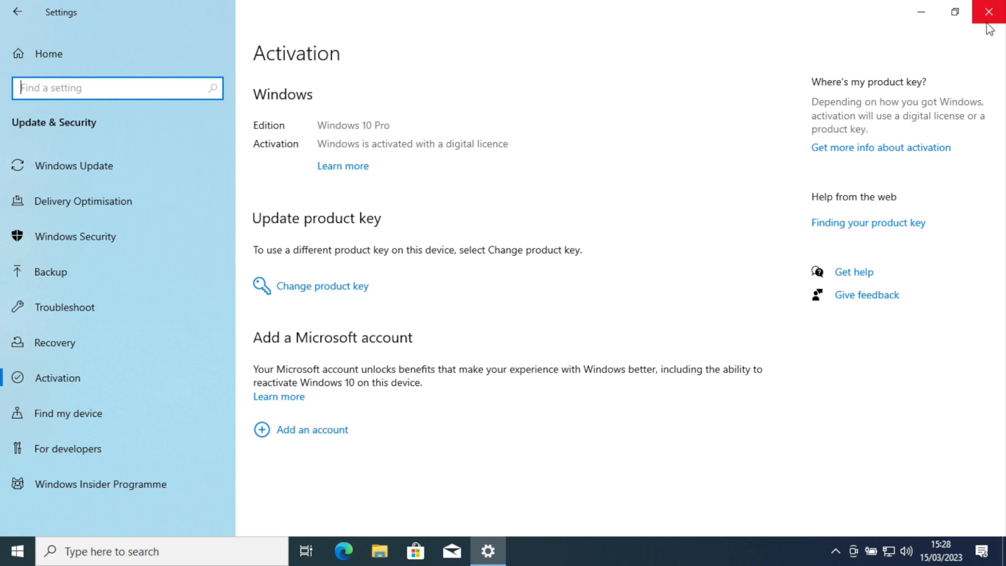
pyautogui.click(986, 11)
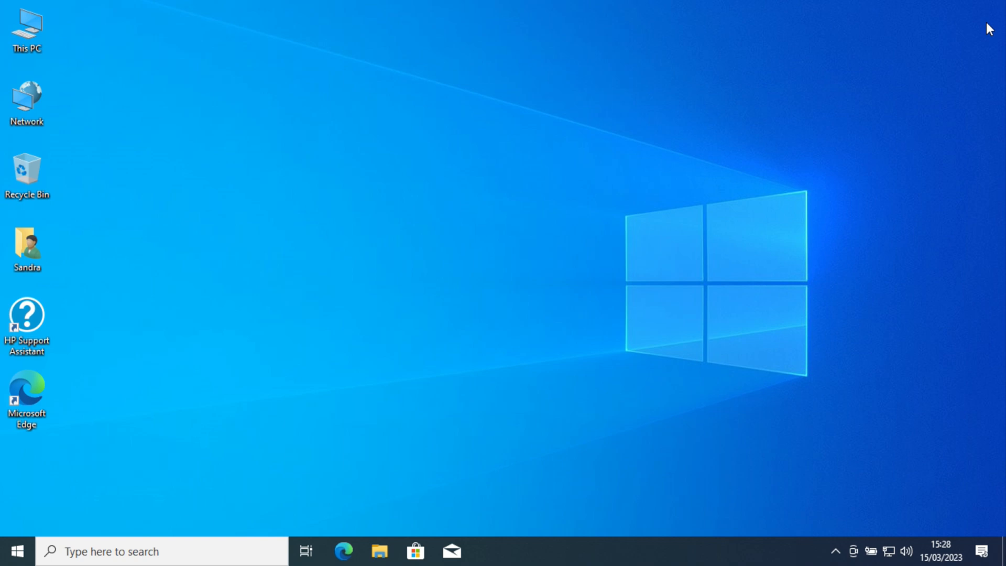
pyautogui.moveTo(962, 40)
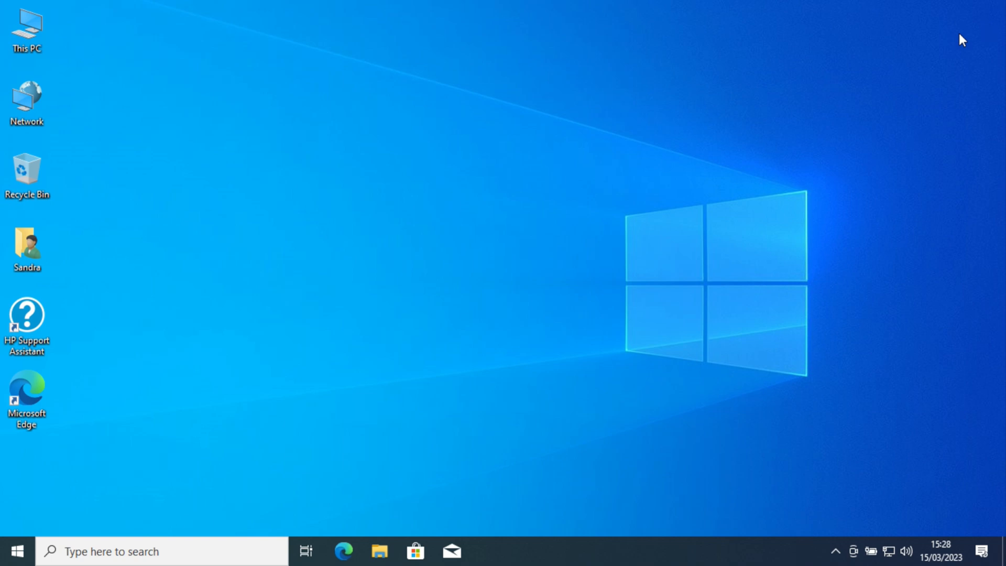
pyautogui.moveTo(835, 553)
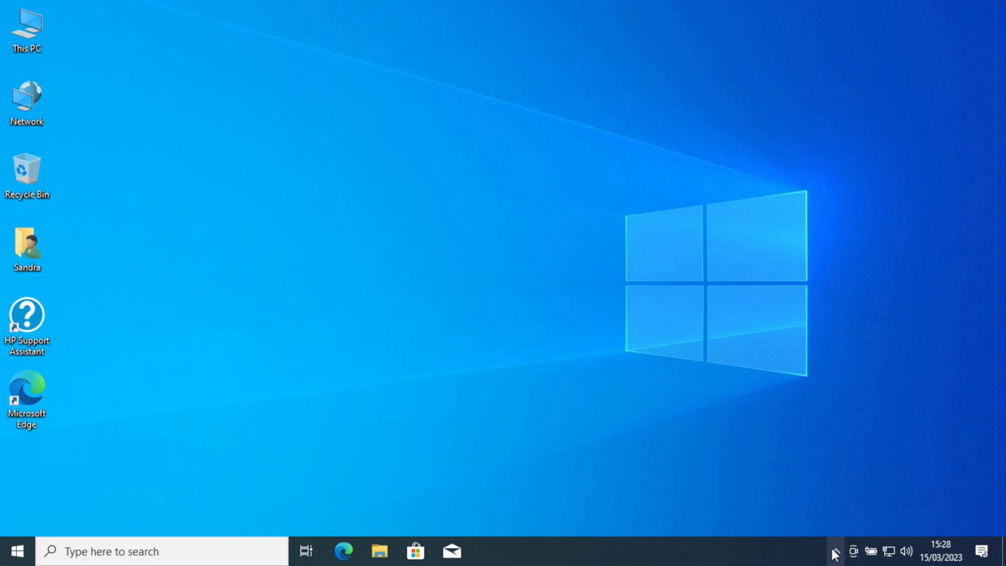
pyautogui.click(17, 550)
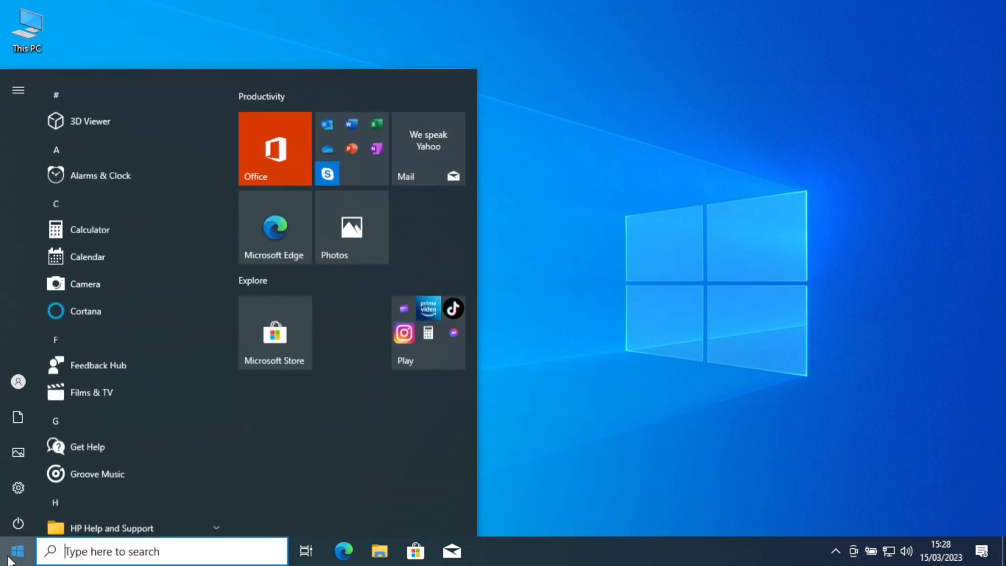
pyautogui.click(17, 518)
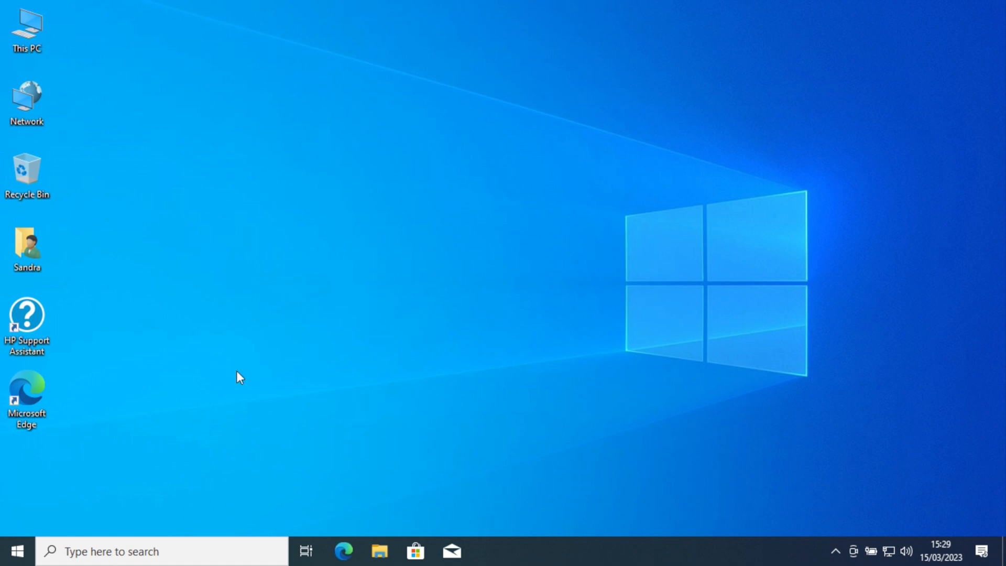
pyautogui.moveTo(345, 550)
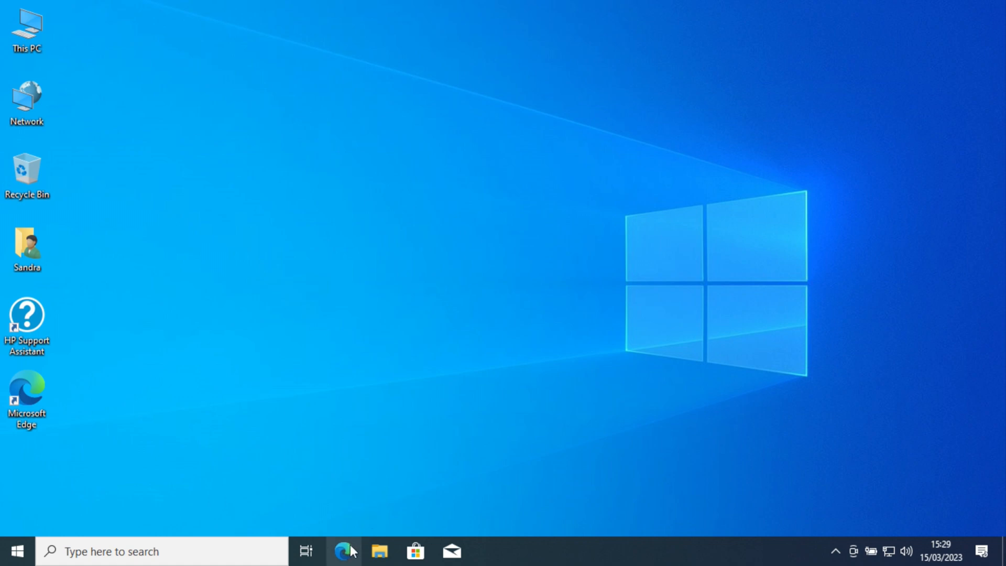
# Launch Edge, then open Notepad through search and close it again
pyautogui.click(344, 550)
pyautogui.write('n')
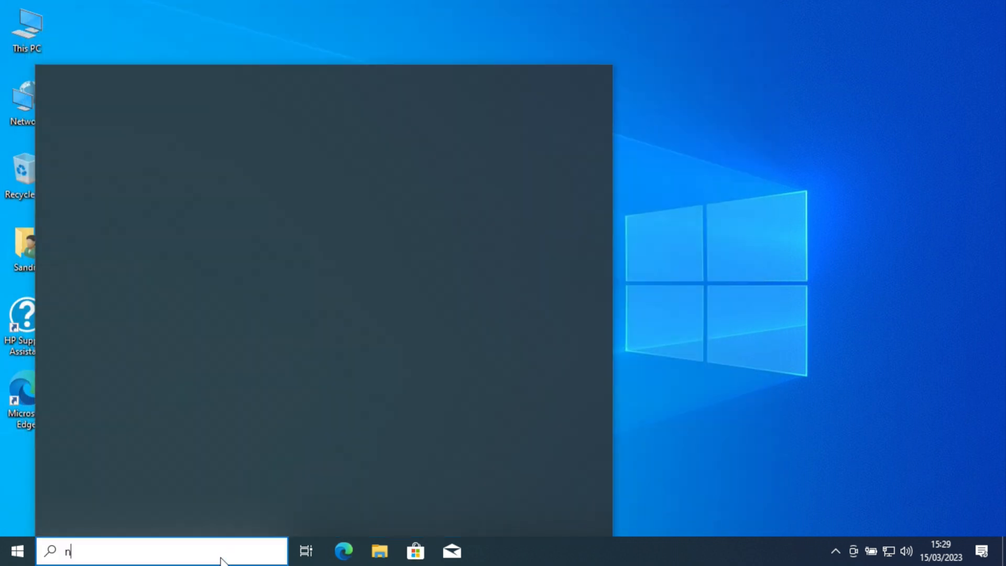
pyautogui.write('otepad')
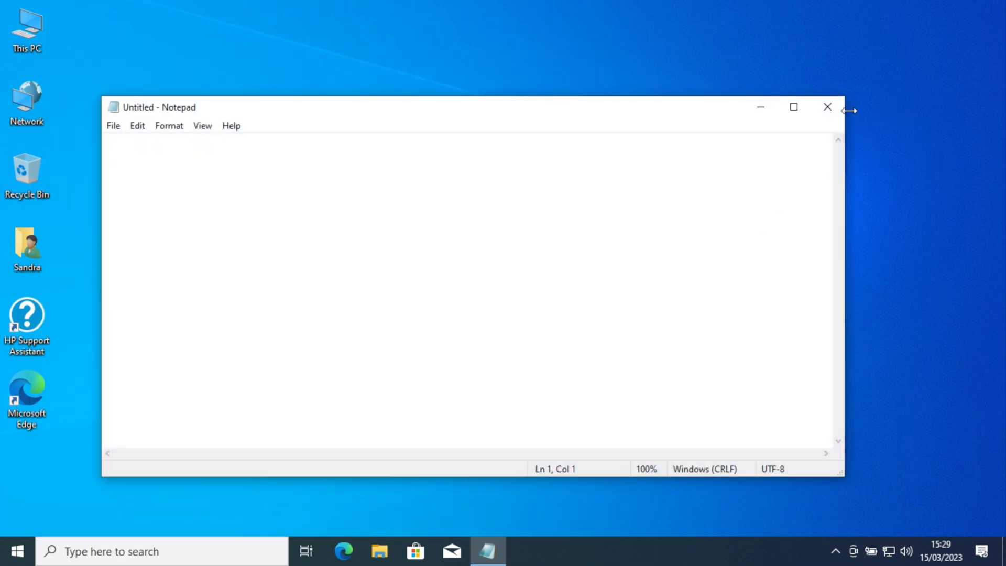
pyautogui.click(827, 107)
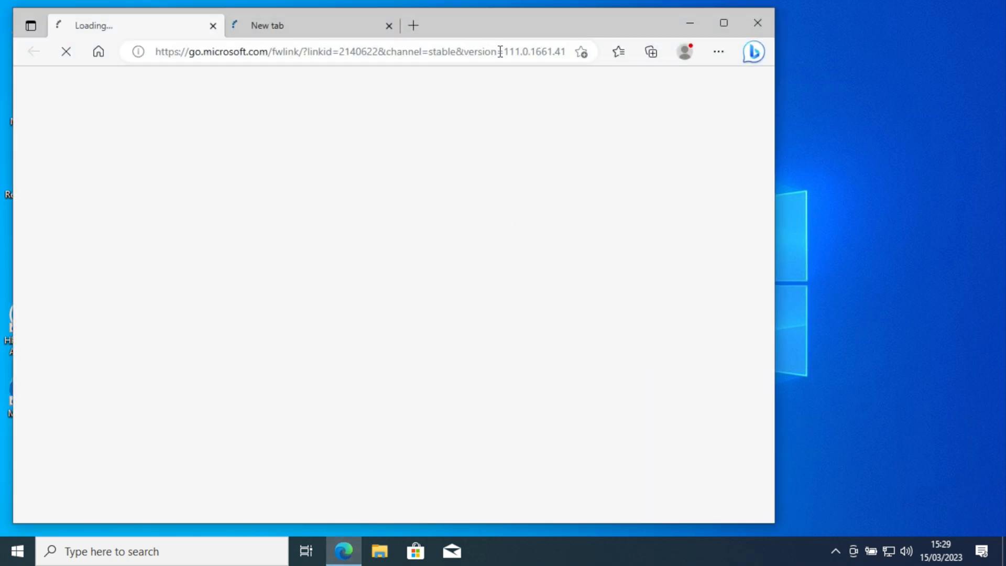
# Open a new Edge tab, accept the recommended settings, load google.co.uk, then close Edge
pyautogui.click(413, 26)
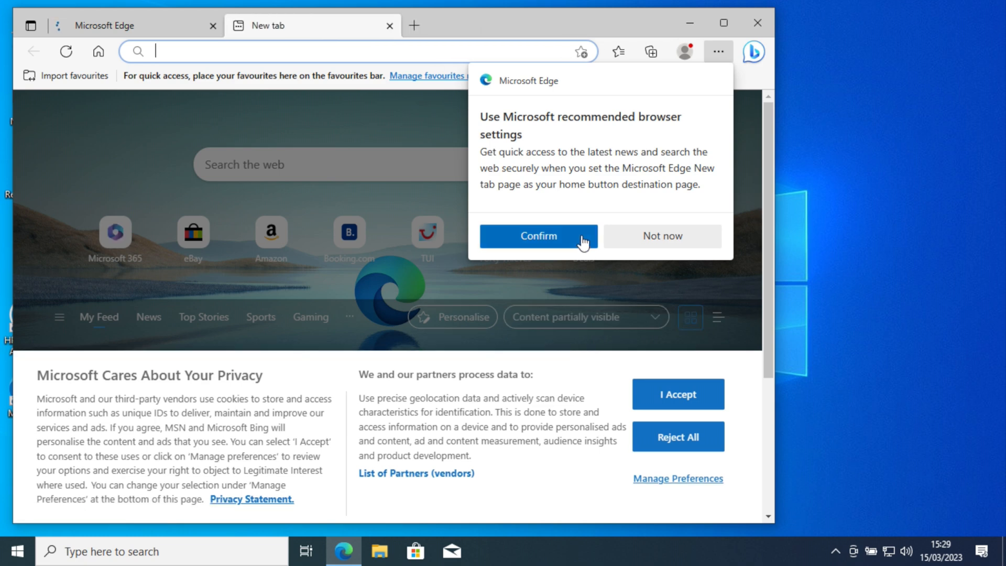
pyautogui.click(537, 235)
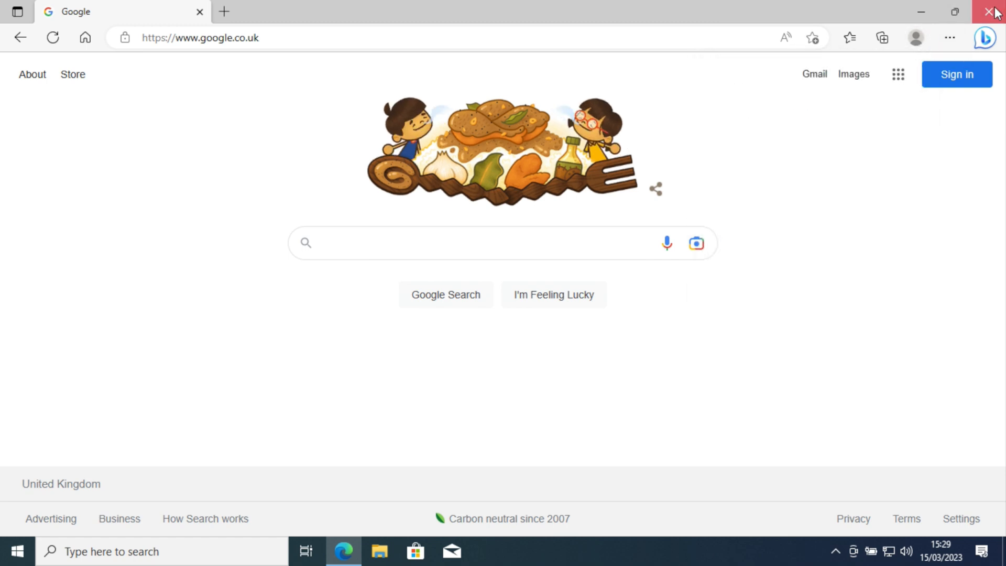
pyautogui.click(992, 11)
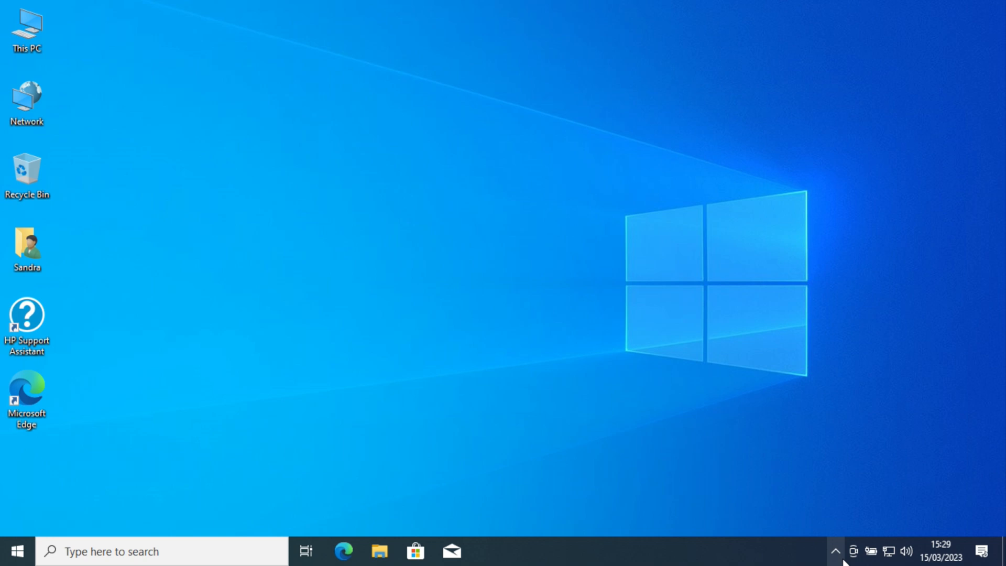
# Expand the system tray overflow to display the hidden background app icons
pyautogui.click(836, 551)
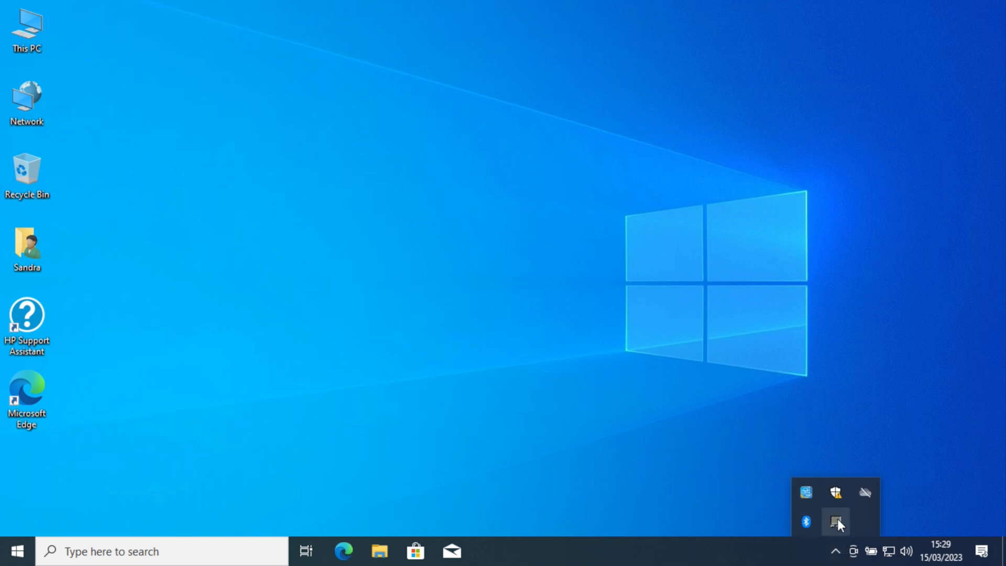
pyautogui.moveTo(643, 379)
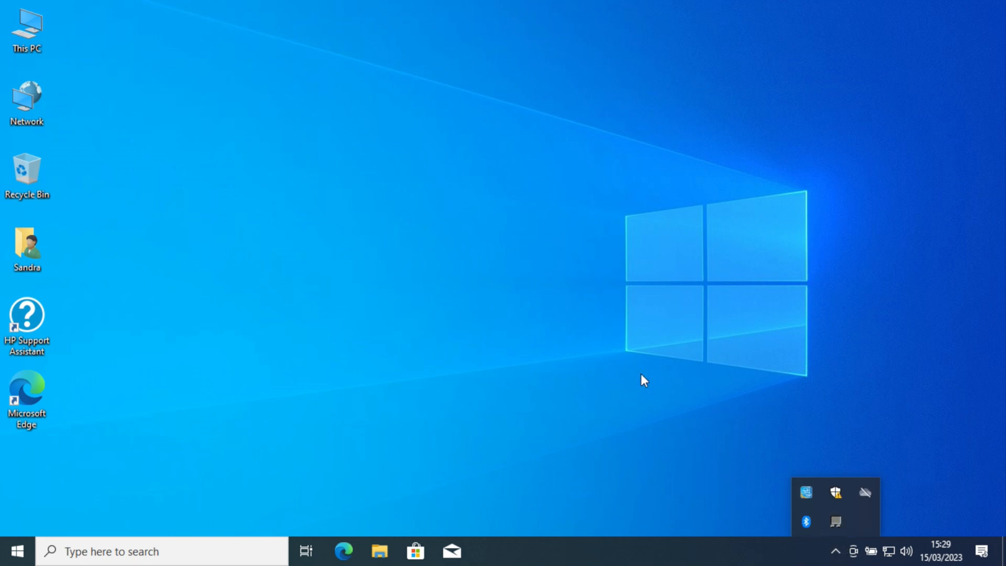